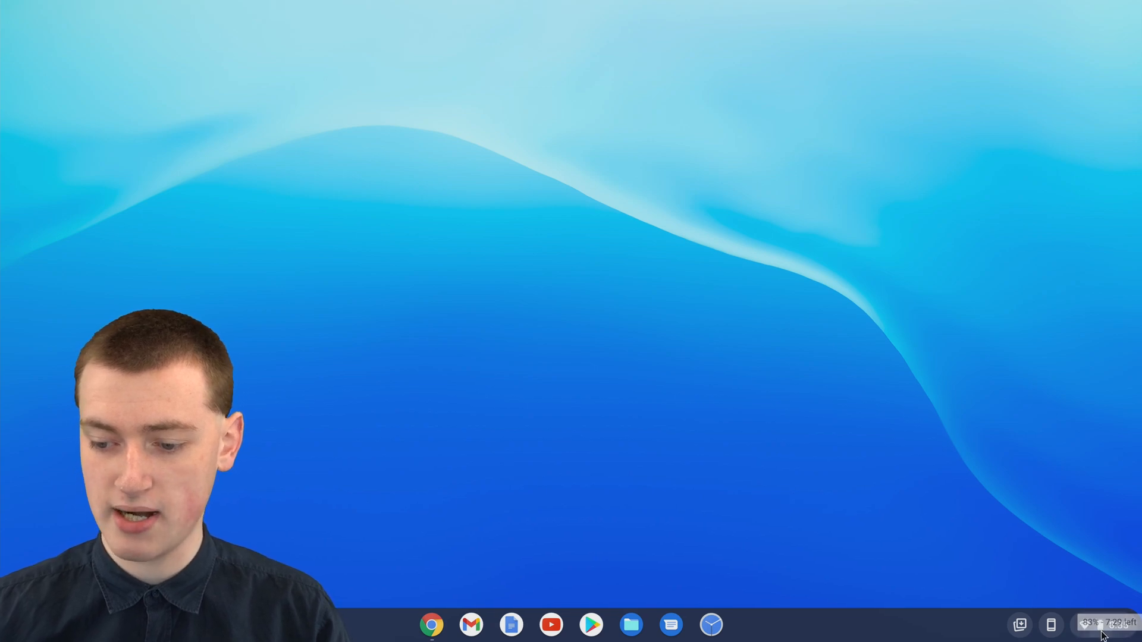
Launch the Settings app from the status tray's gear icon.
{"action": "left_click", "coordinate": [1085, 625]}
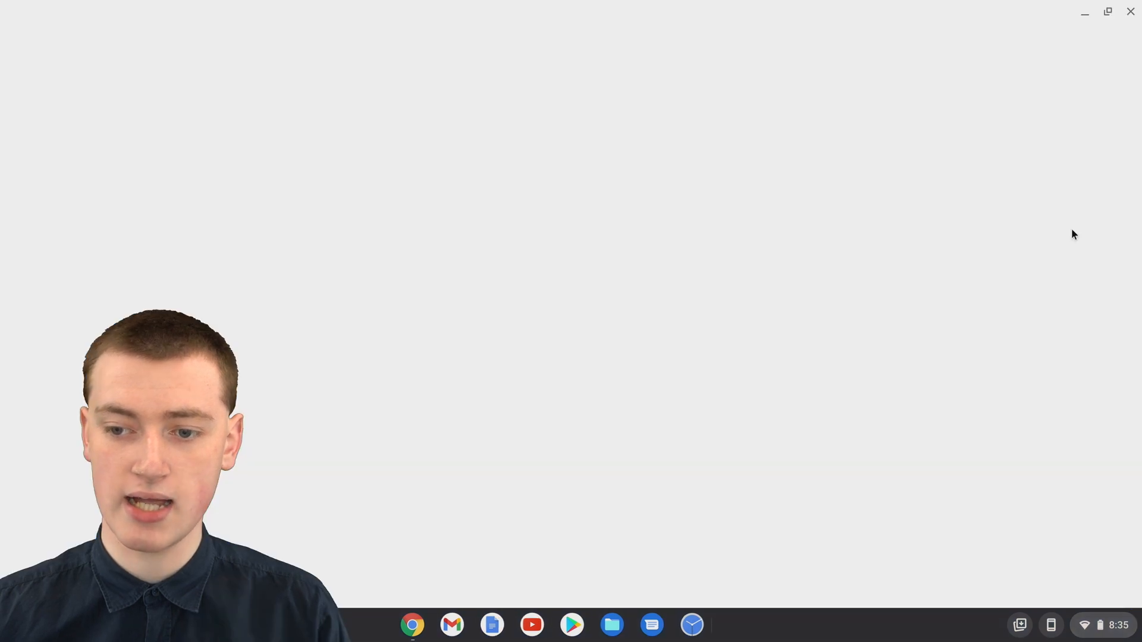
{"action": "left_click", "coordinate": [730, 625]}
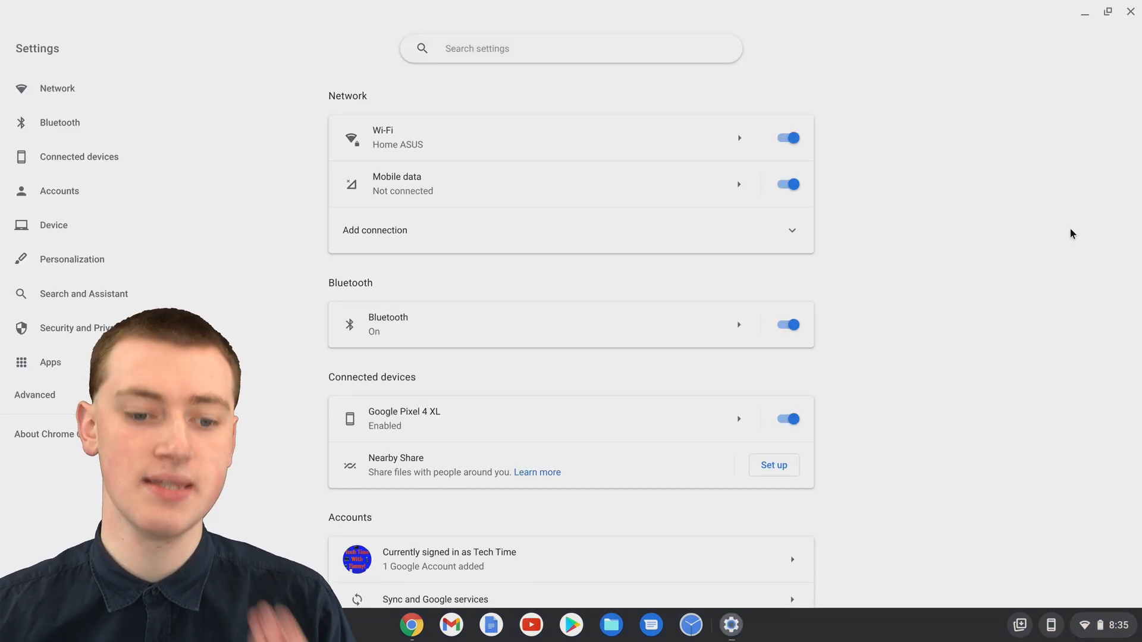
Scroll the Settings page down to the Personalization section.
{"action": "scroll", "scroll_direction": "down", "scroll_amount": 3}
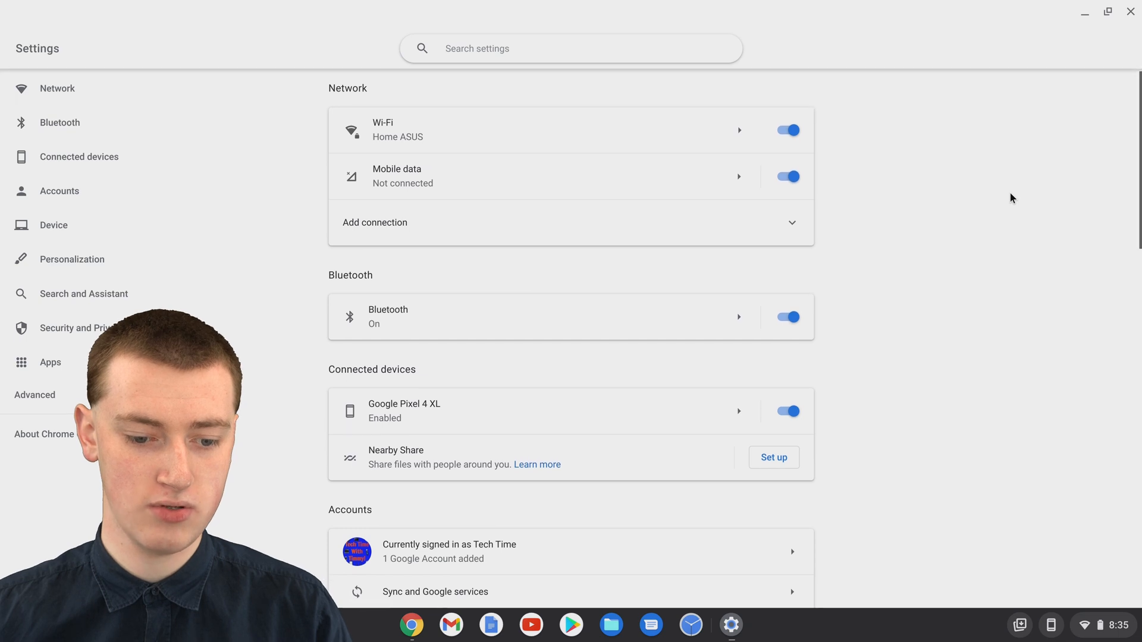
{"action": "scroll", "scroll_direction": "down", "scroll_amount": 3}
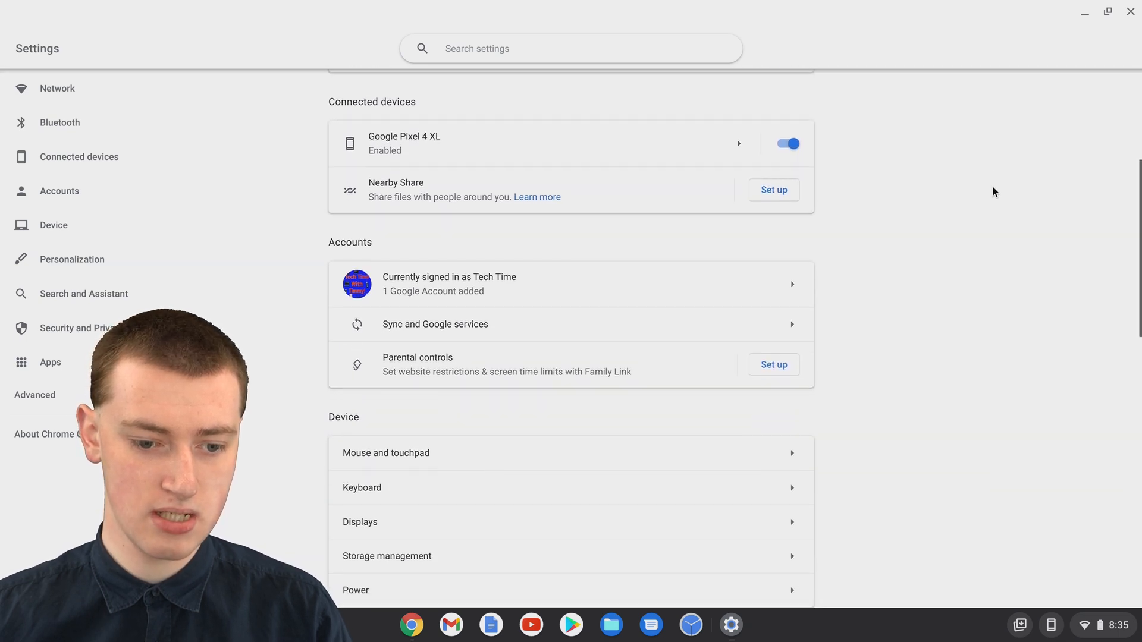
{"action": "scroll", "scroll_direction": "down", "scroll_amount": 3}
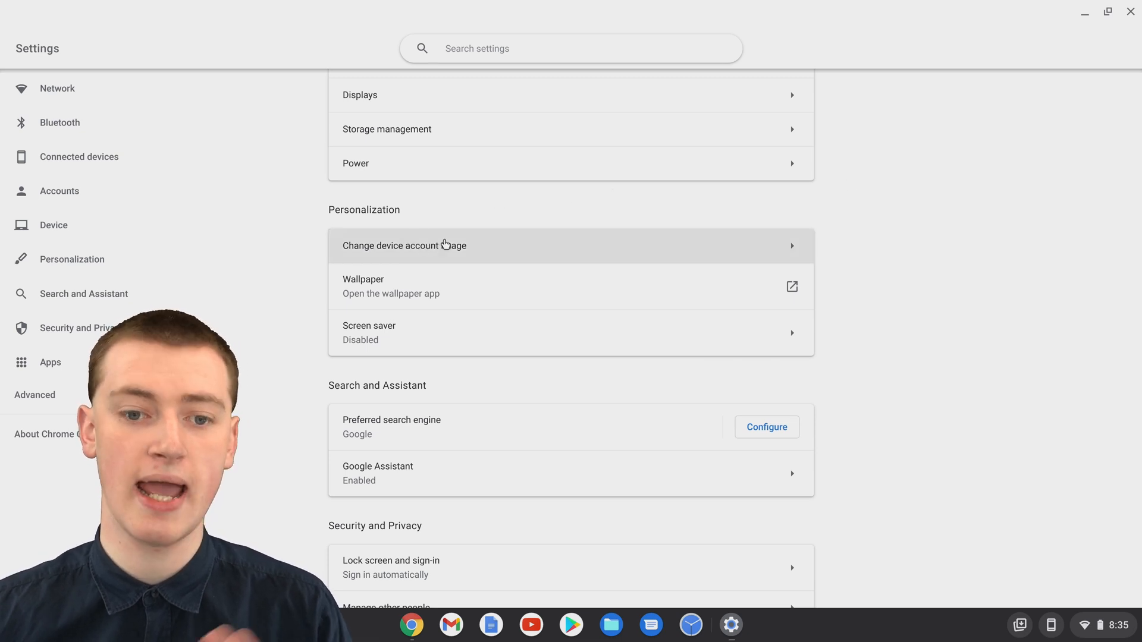
Go to 'Change device account image' under Personalization and view the image grid.
{"action": "left_click", "coordinate": [405, 245]}
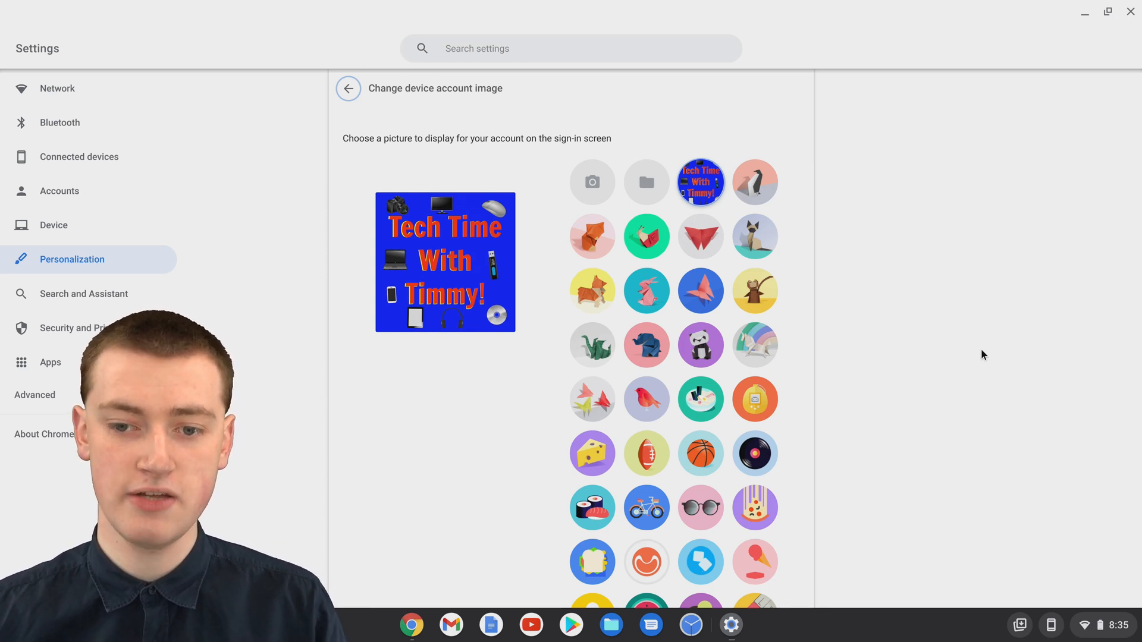
{"action": "mouse_move", "coordinate": [698, 181]}
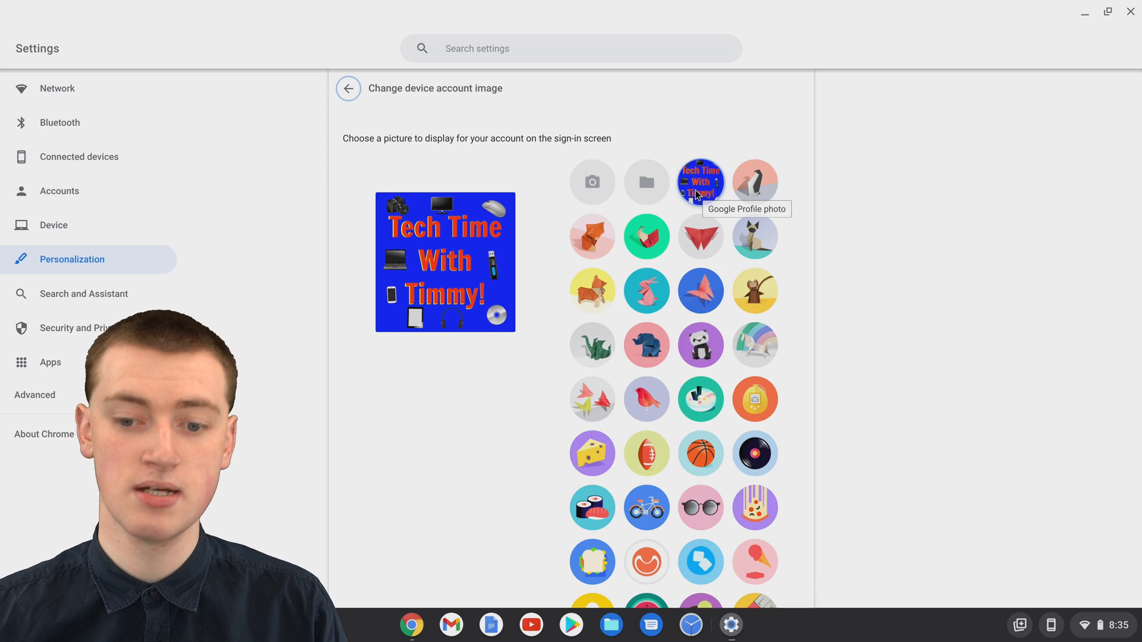
{"action": "scroll", "scroll_direction": "down", "scroll_amount": 3}
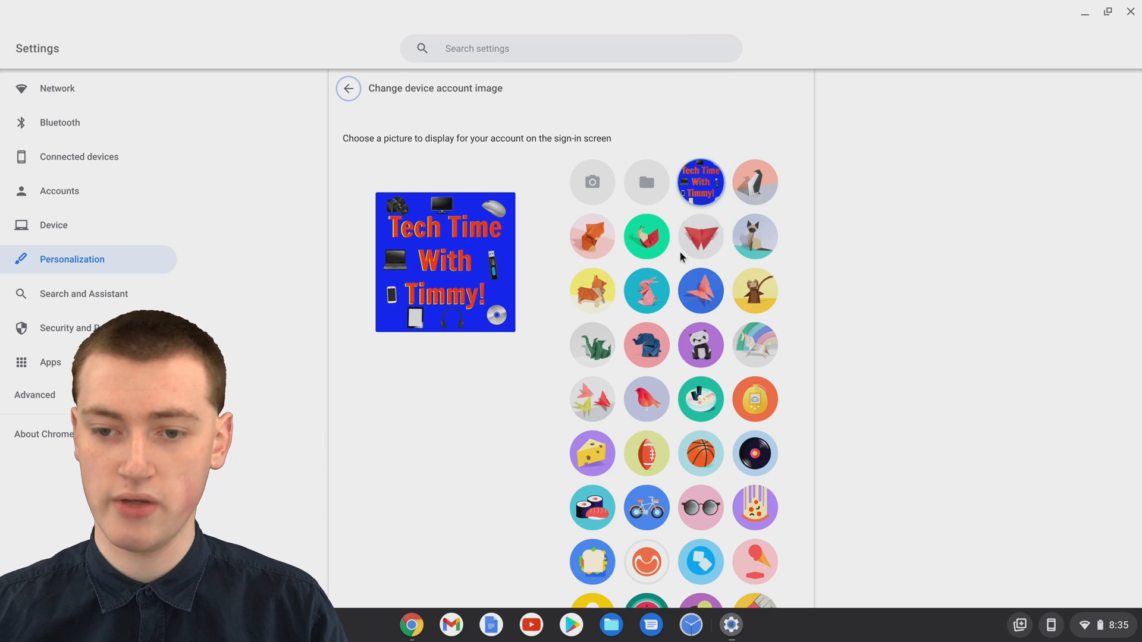
Try the origami penguin, then settle on the origami monkey as account image.
{"action": "left_click", "coordinate": [754, 182]}
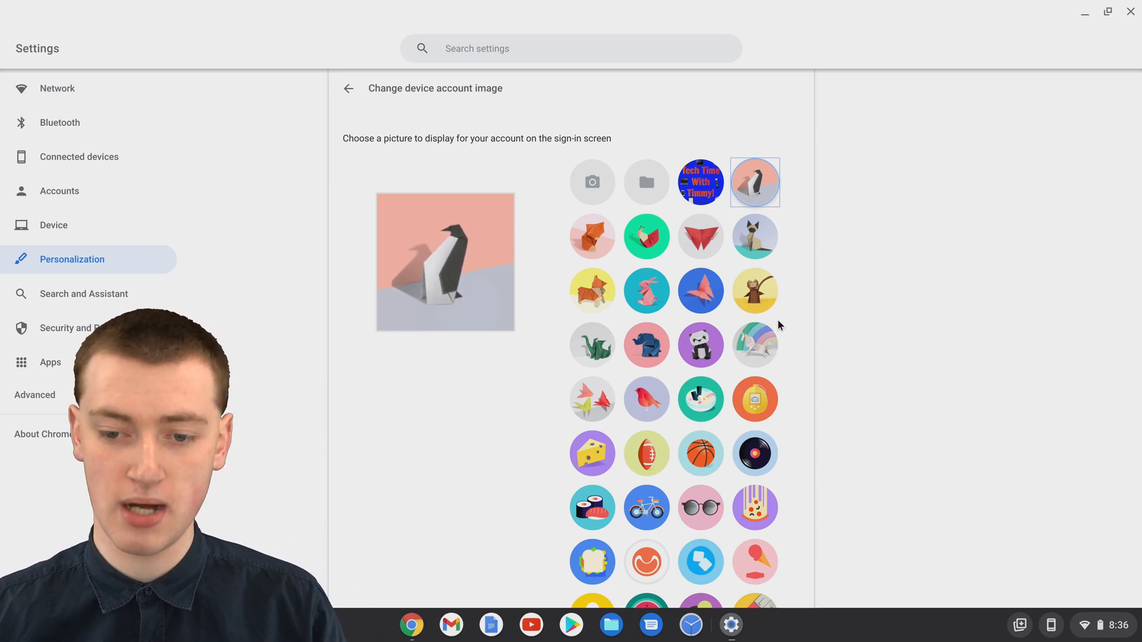
{"action": "left_click", "coordinate": [754, 290]}
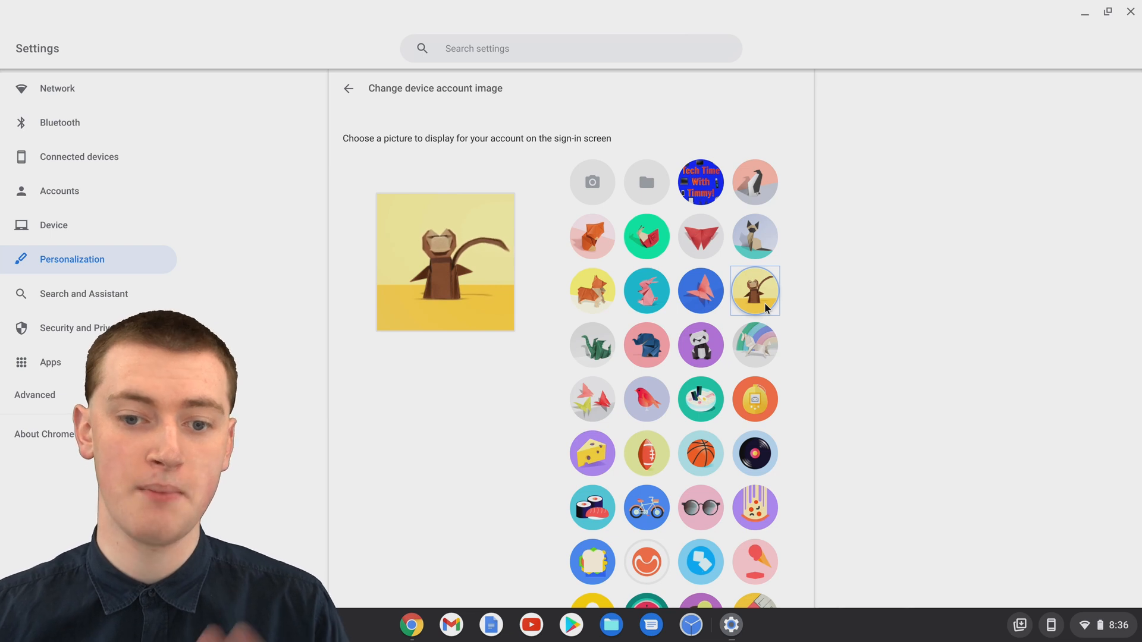
{"action": "mouse_move", "coordinate": [592, 180]}
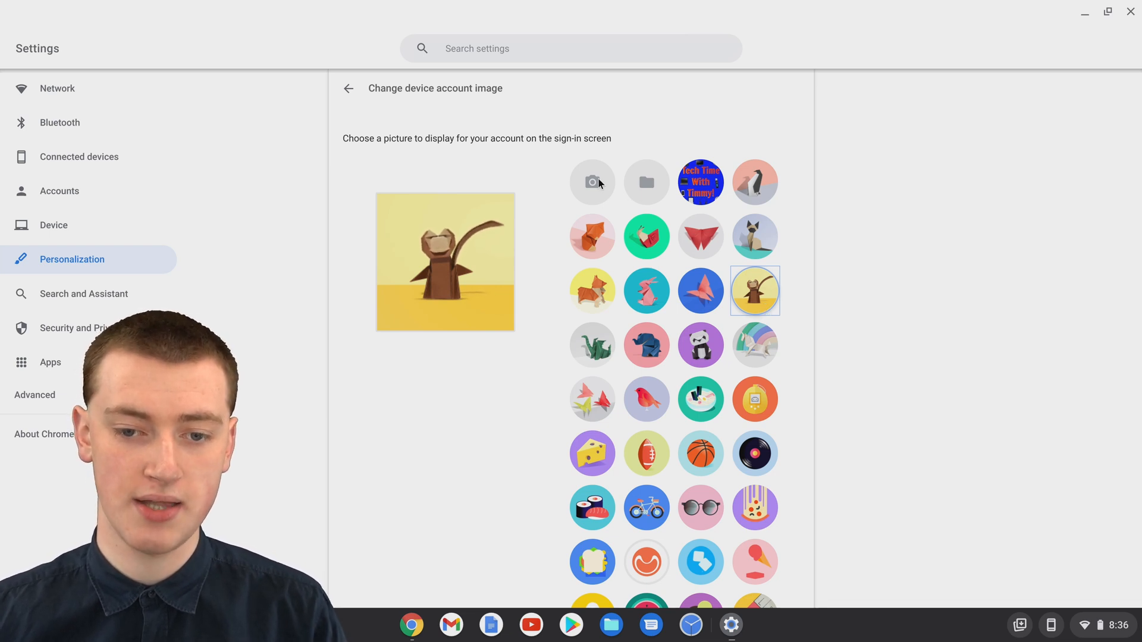
Capture a webcam photo and use it as the device account image.
{"action": "left_click", "coordinate": [592, 182]}
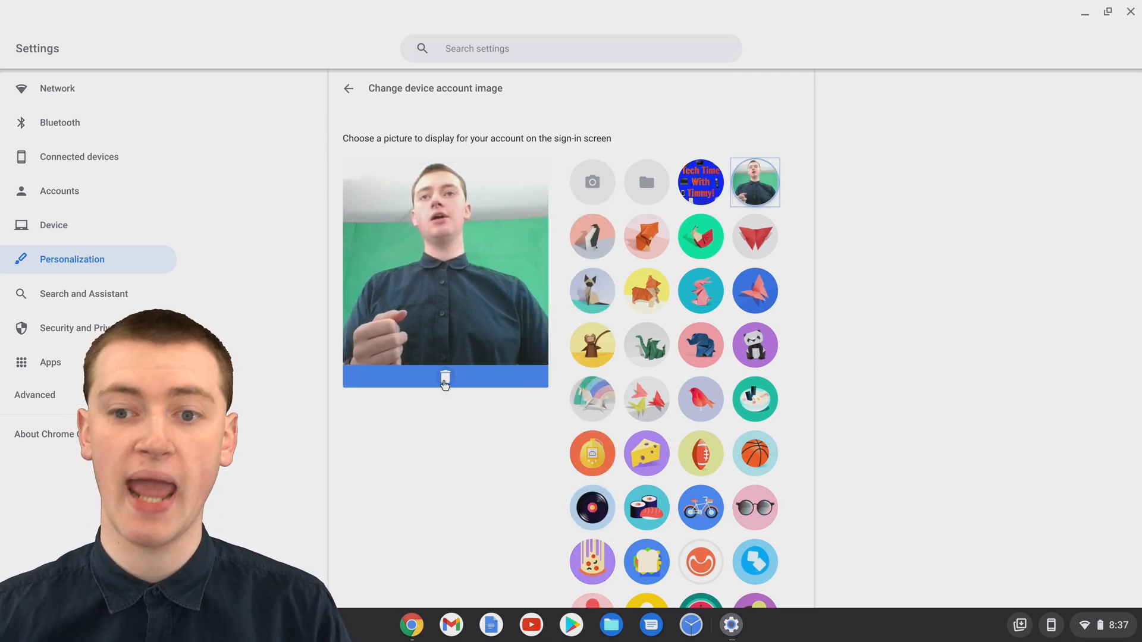
{"action": "mouse_move", "coordinate": [754, 181]}
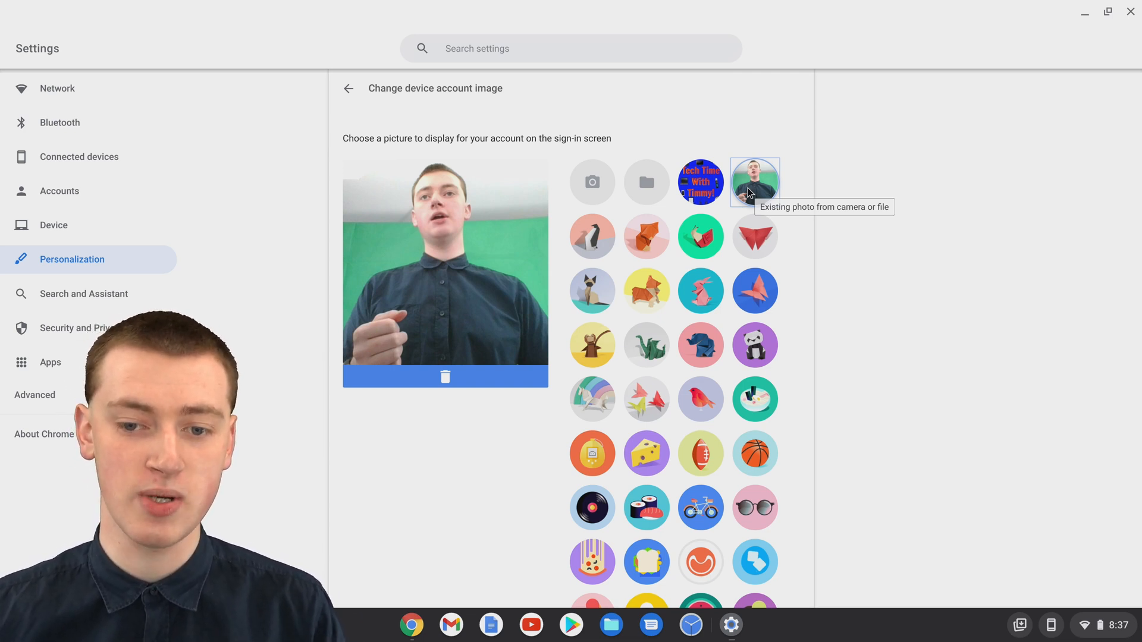
{"action": "mouse_move", "coordinate": [807, 173]}
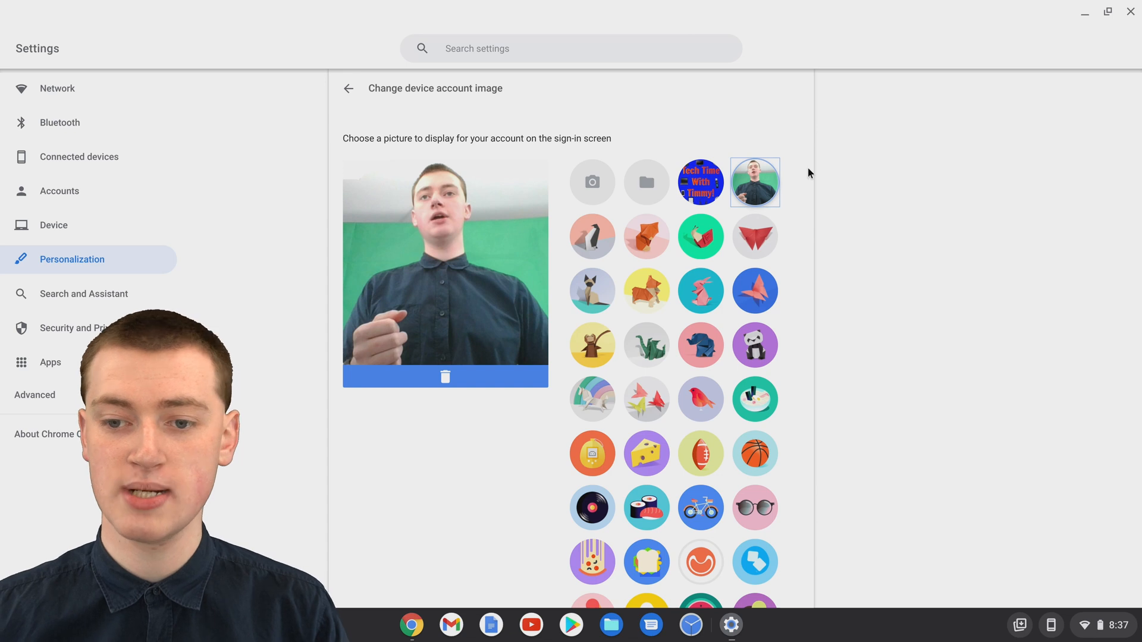
{"action": "mouse_move", "coordinate": [755, 182]}
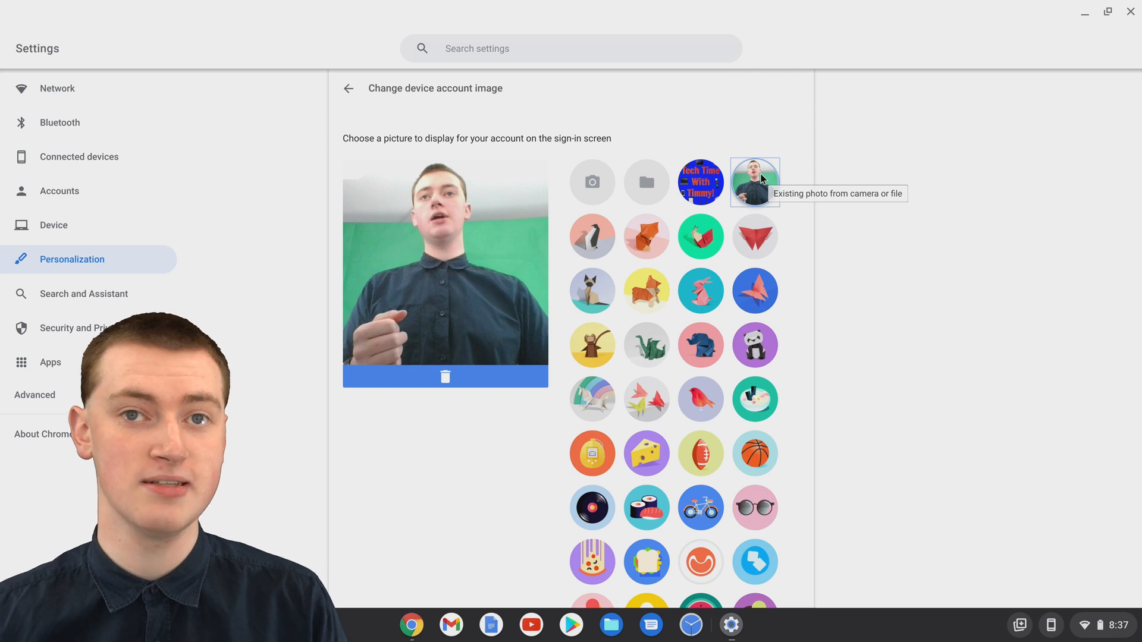
{"action": "mouse_move", "coordinate": [645, 182]}
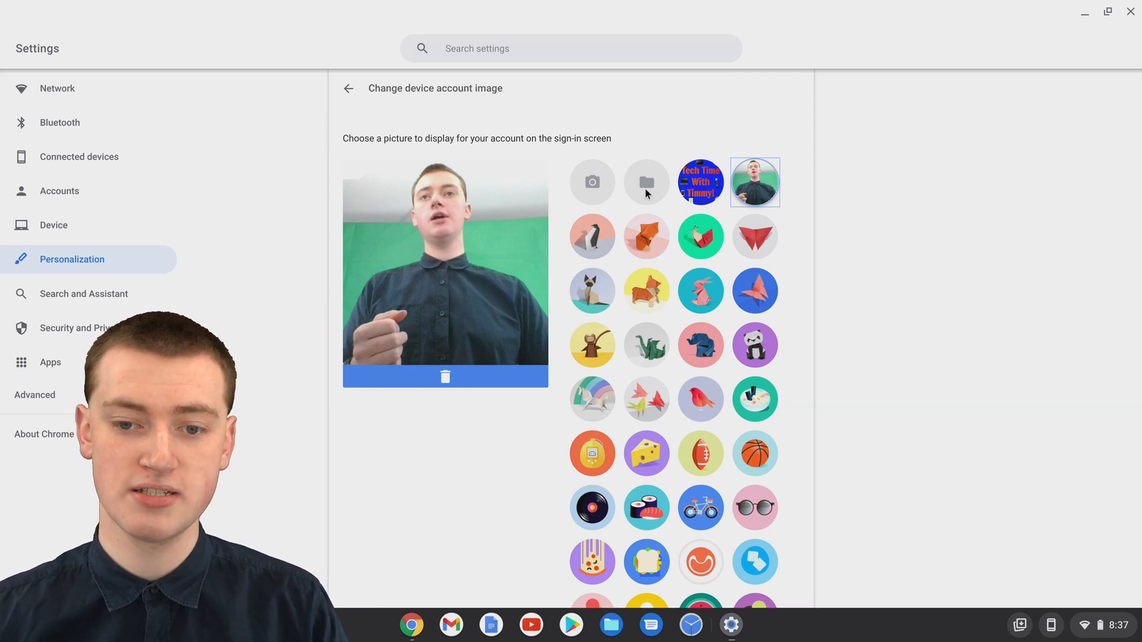
Choose Palm Trees.jpg from Downloads as the device account image.
{"action": "left_click", "coordinate": [645, 181]}
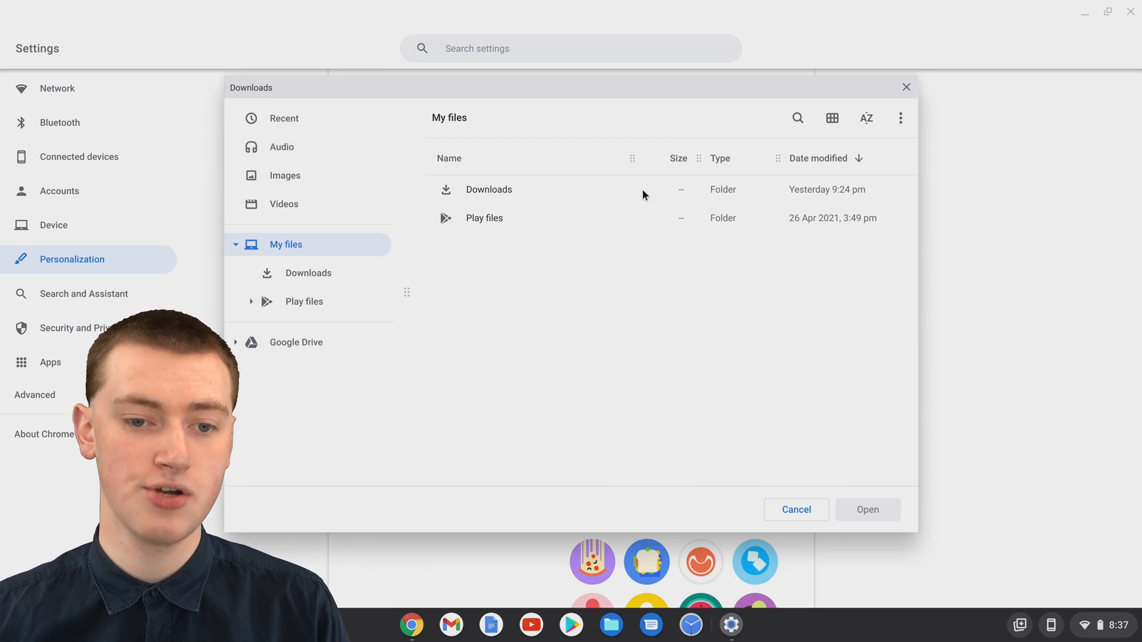
{"action": "mouse_move", "coordinate": [505, 182]}
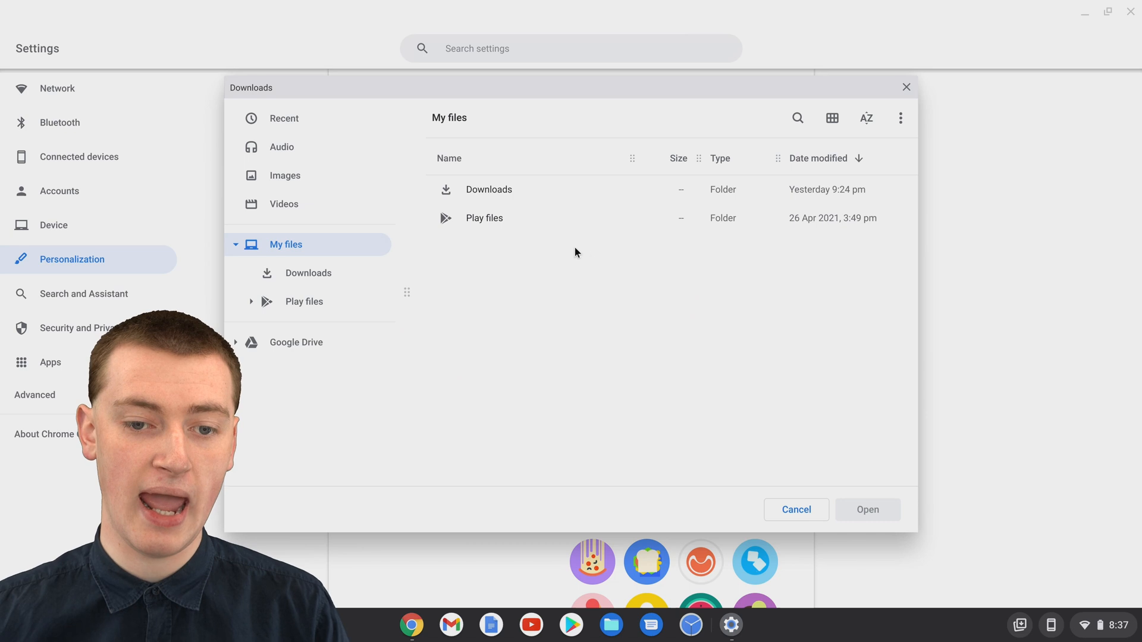
{"action": "double_click", "coordinate": [489, 189]}
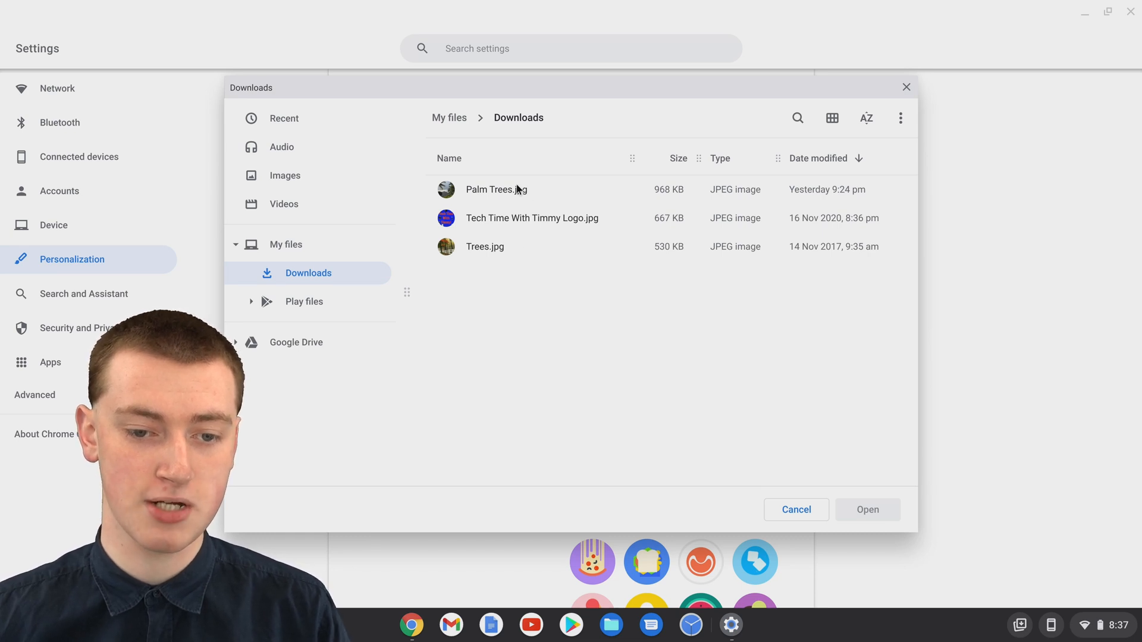
{"action": "left_click", "coordinate": [496, 189]}
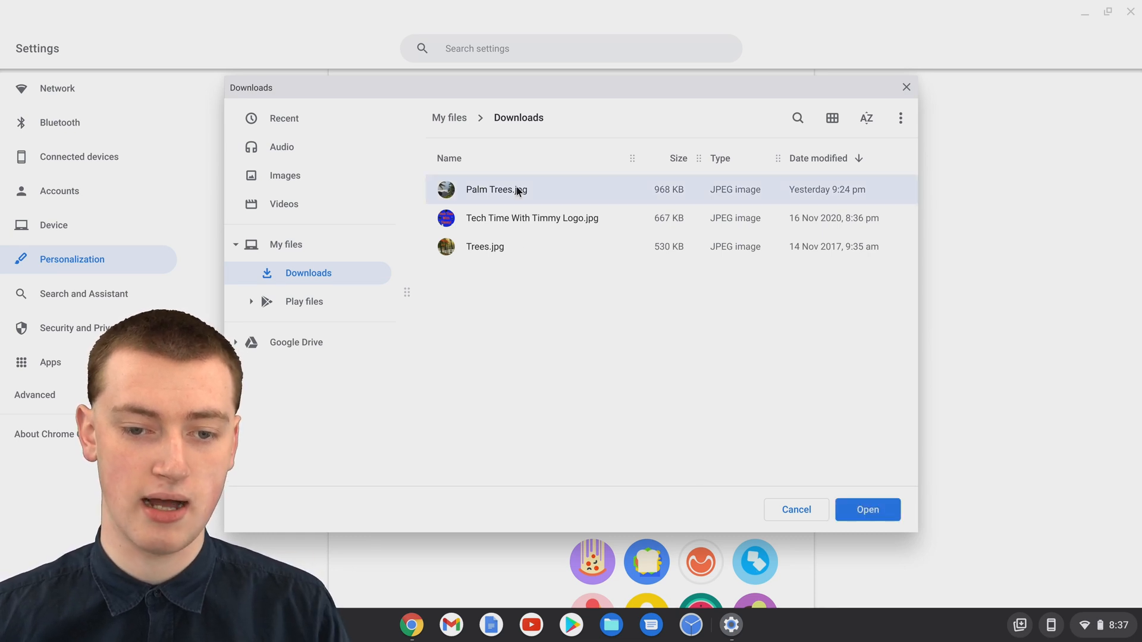
{"action": "left_click", "coordinate": [866, 509]}
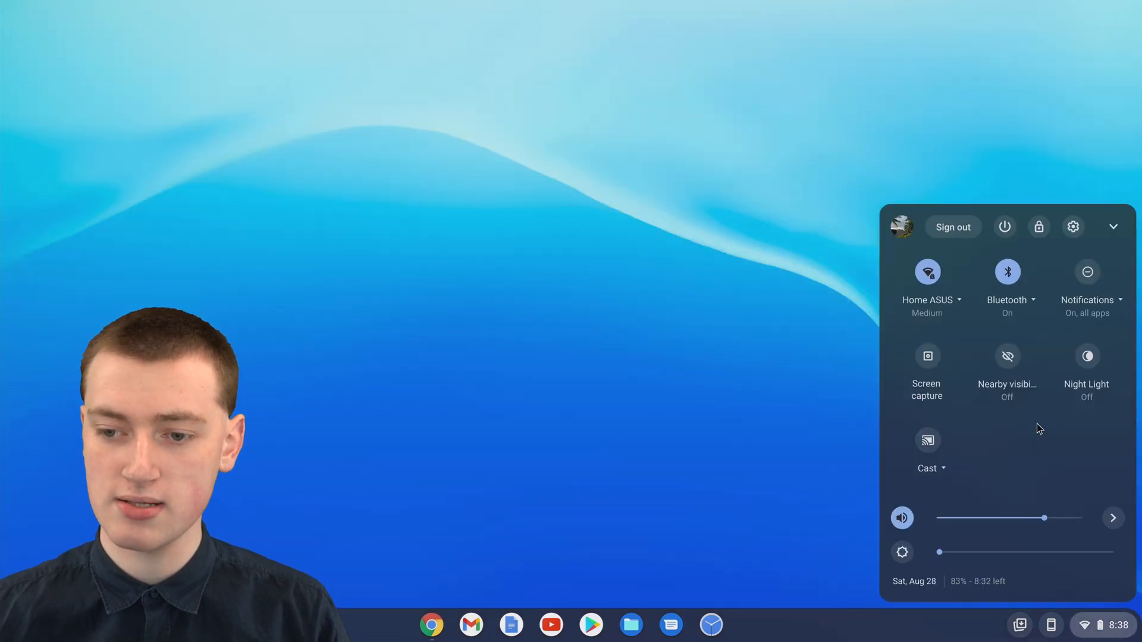
{"action": "mouse_move", "coordinate": [902, 227]}
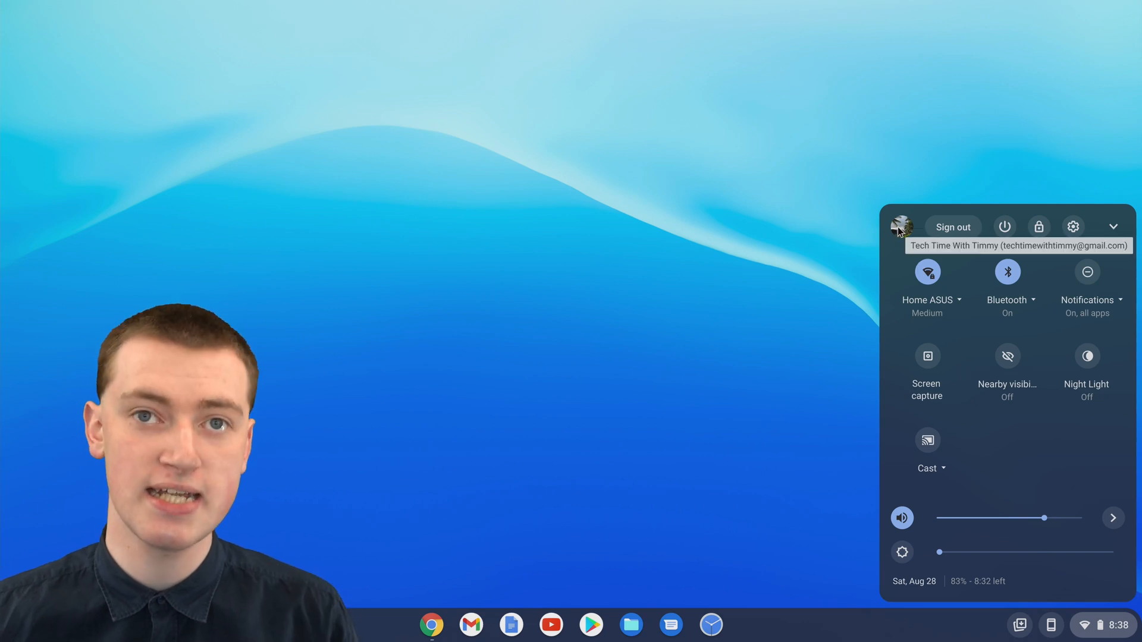